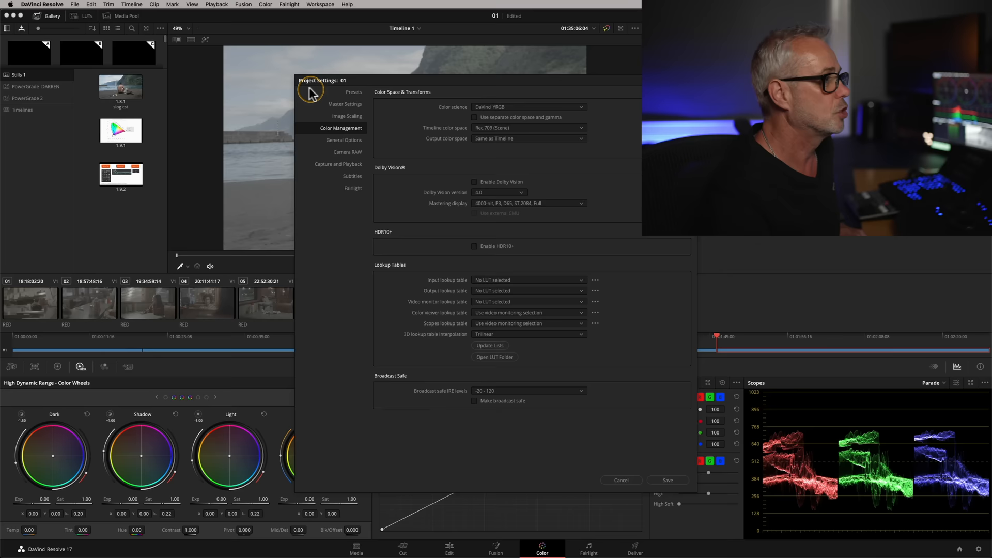
pyautogui.moveTo(506, 133)
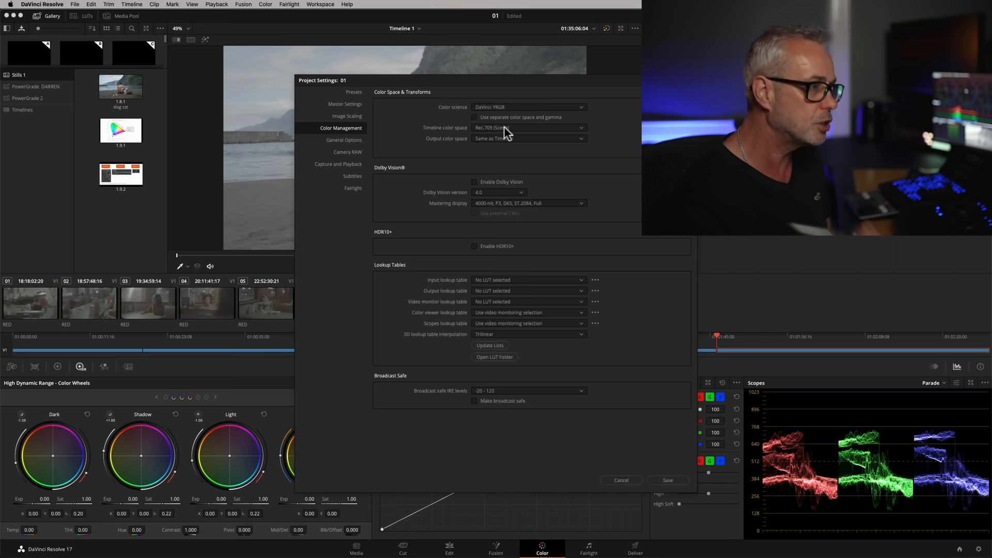
# Close the DaVinci YRGB, Rec.709 colour management settings to view the diner clip
pyautogui.click(527, 107)
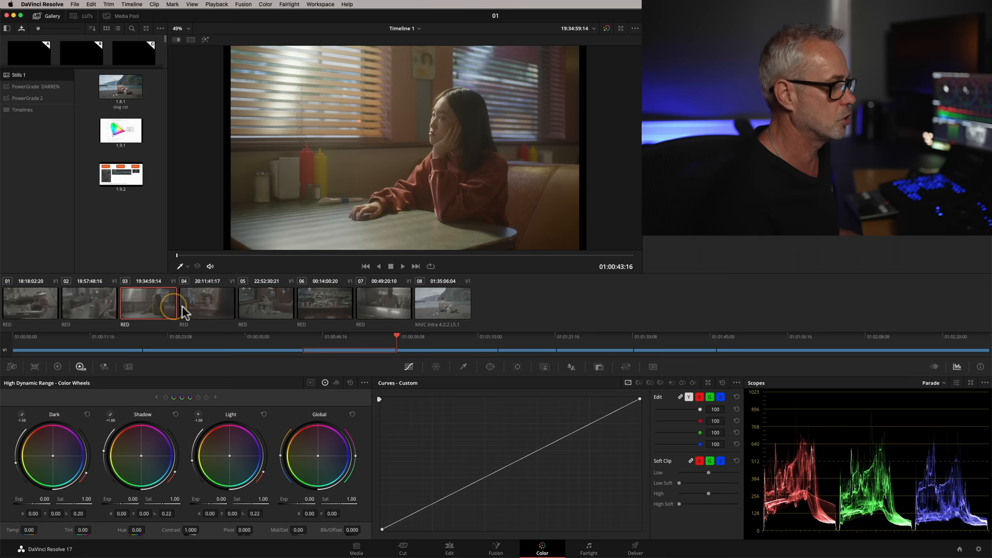
# Step through the two diner clips and bring up options for the XAVC Intra beach clip
pyautogui.click(265, 302)
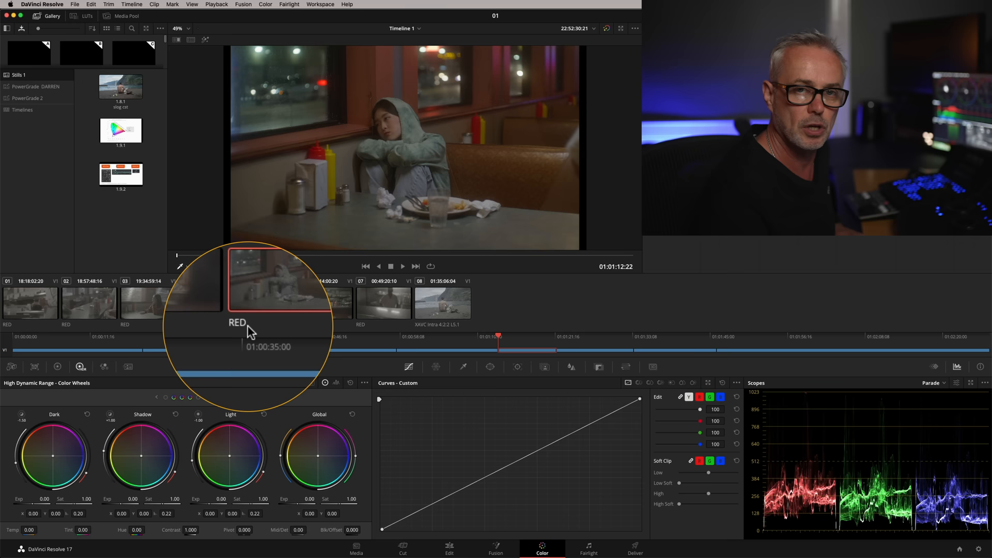
pyautogui.click(442, 303)
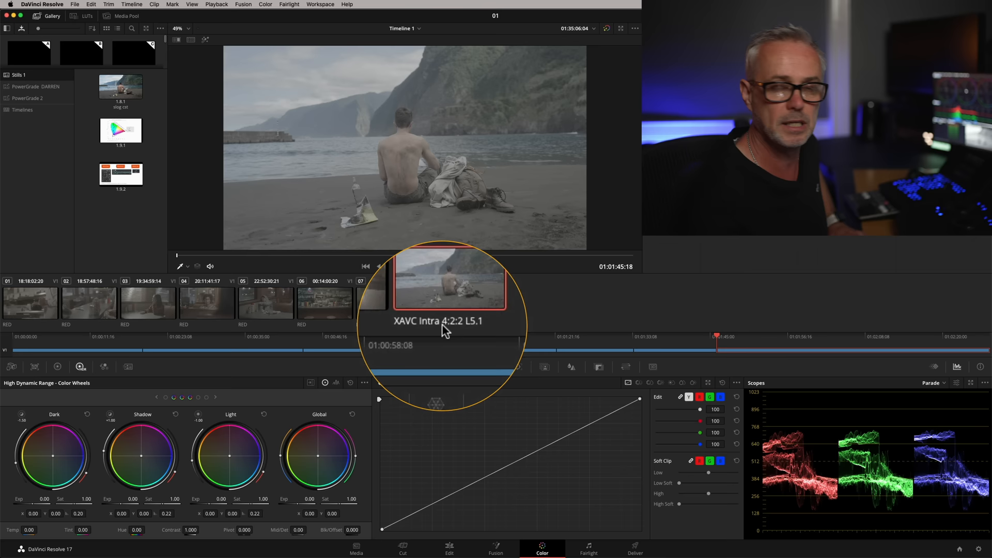
pyautogui.rightClick(442, 307)
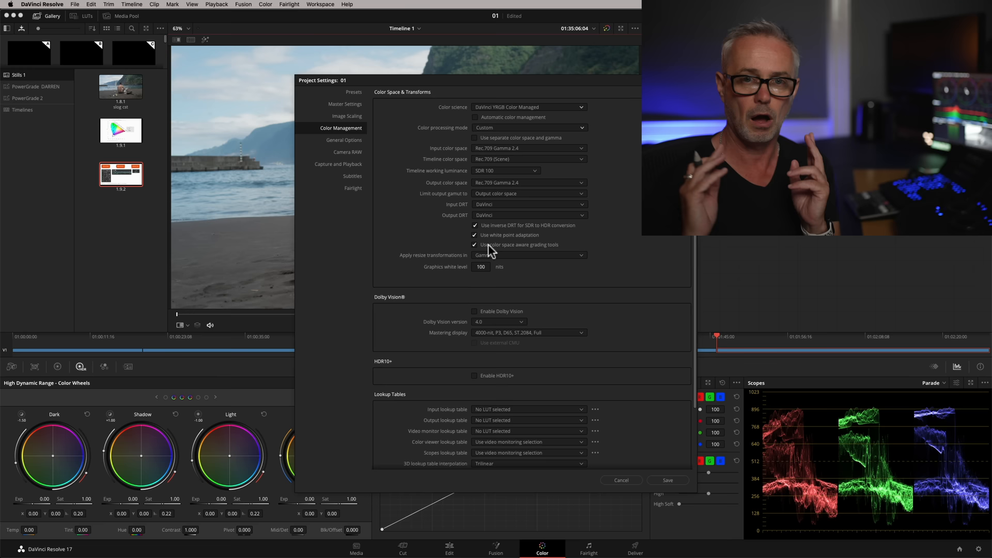
# Confirm the colour-managed YRGB settings with Rec.709 Gamma 2.4 input and output
pyautogui.click(621, 481)
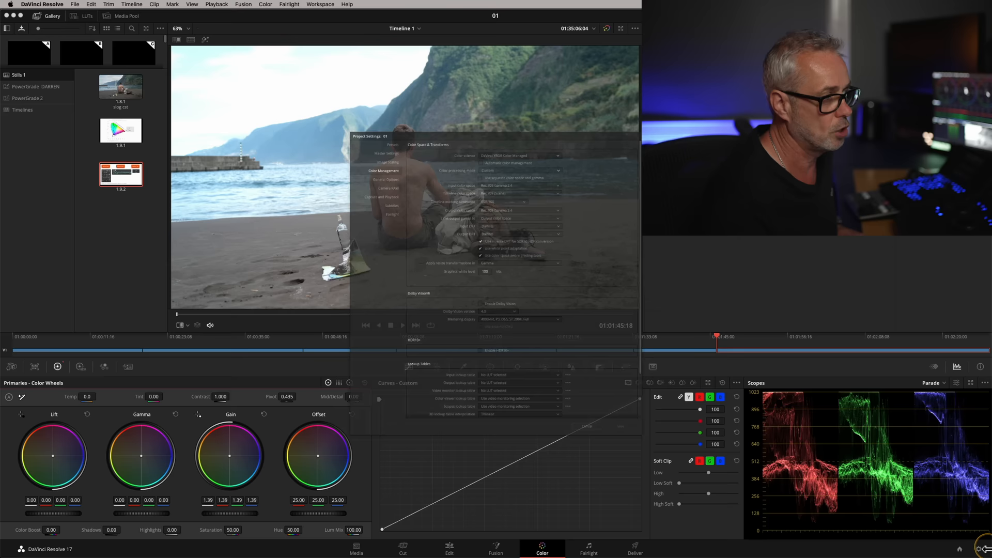
# Reopen the project colour management settings
pyautogui.click(529, 159)
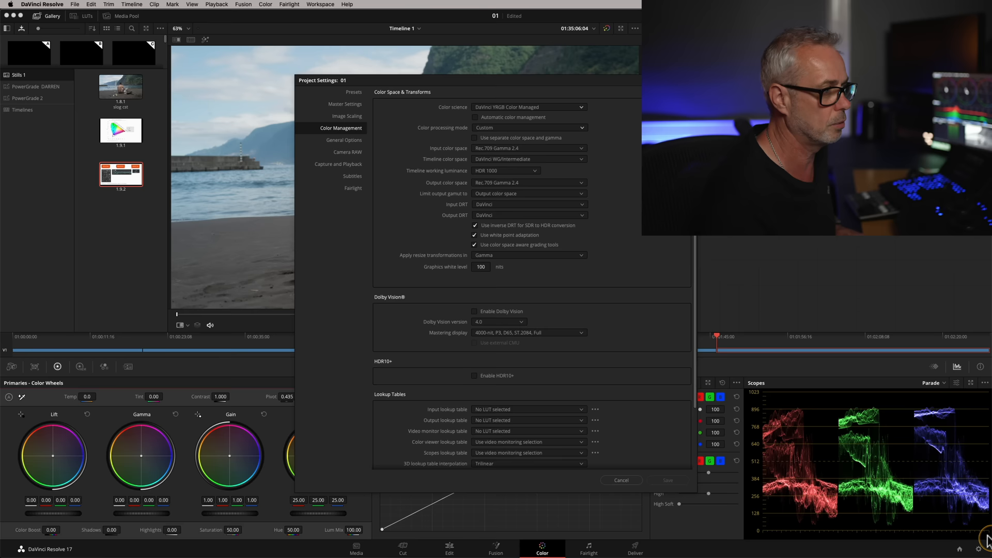
# Set the timeline colour space to DaVinci WG/Intermediate
pyautogui.click(529, 158)
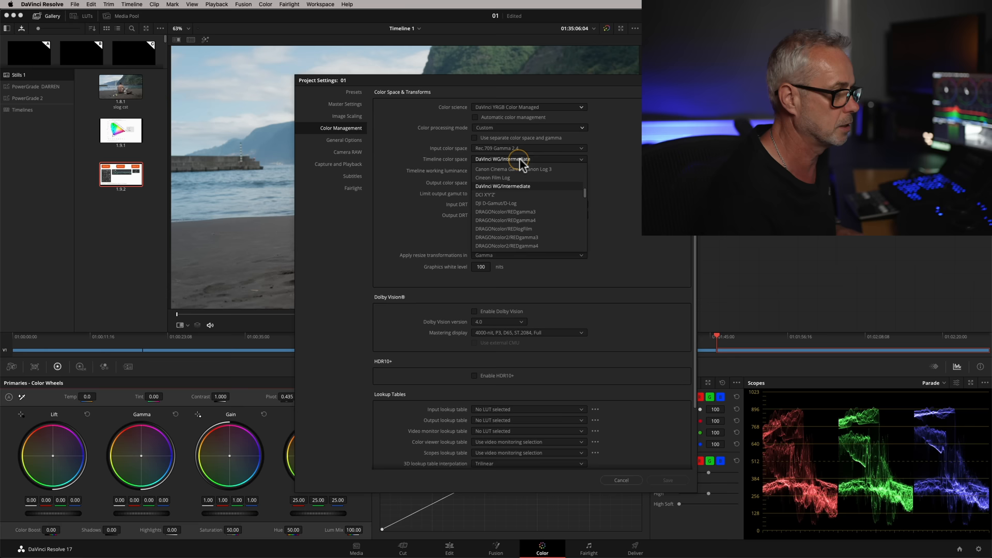
pyautogui.click(499, 149)
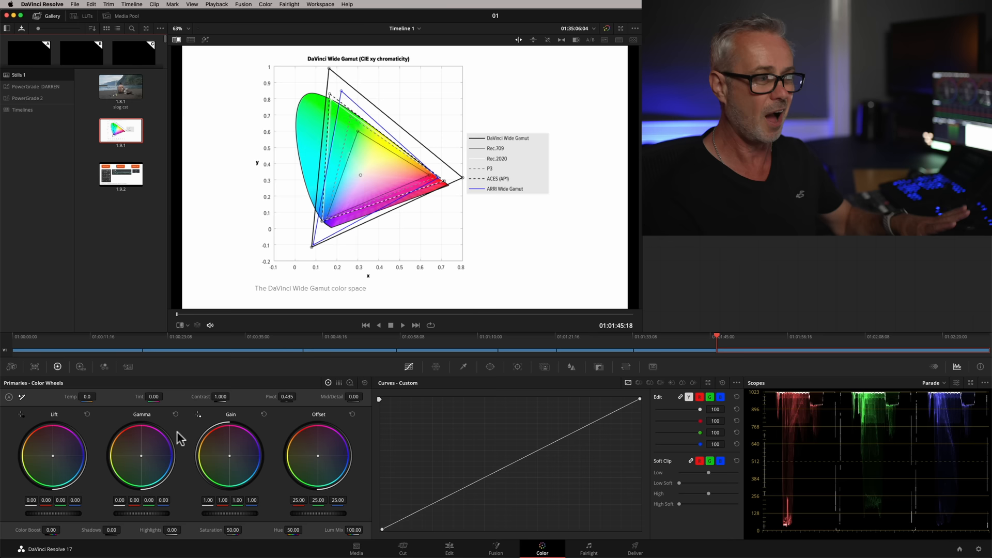
# Open Color Management and close it with the timeline at Rec.709 Gamma 2.4
pyautogui.click(176, 39)
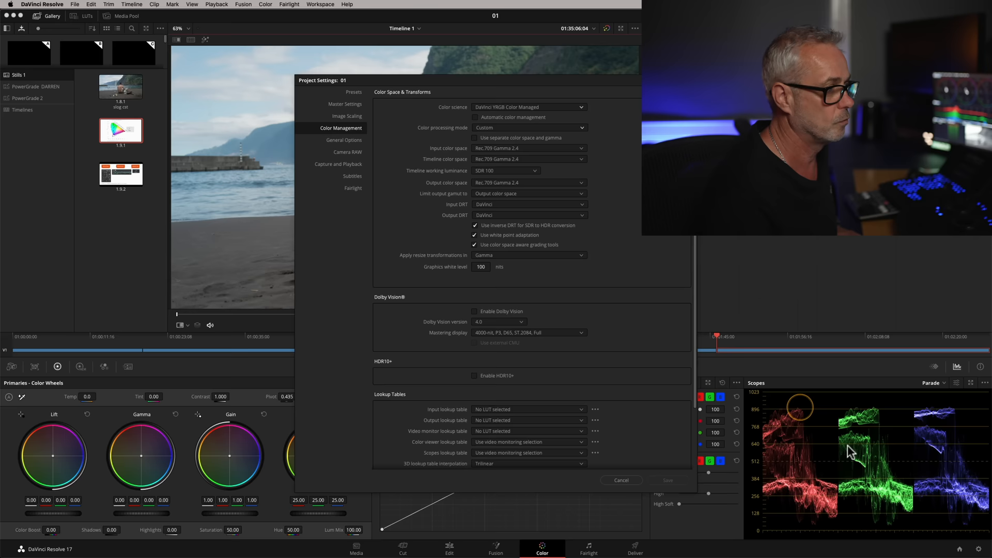
pyautogui.click(621, 481)
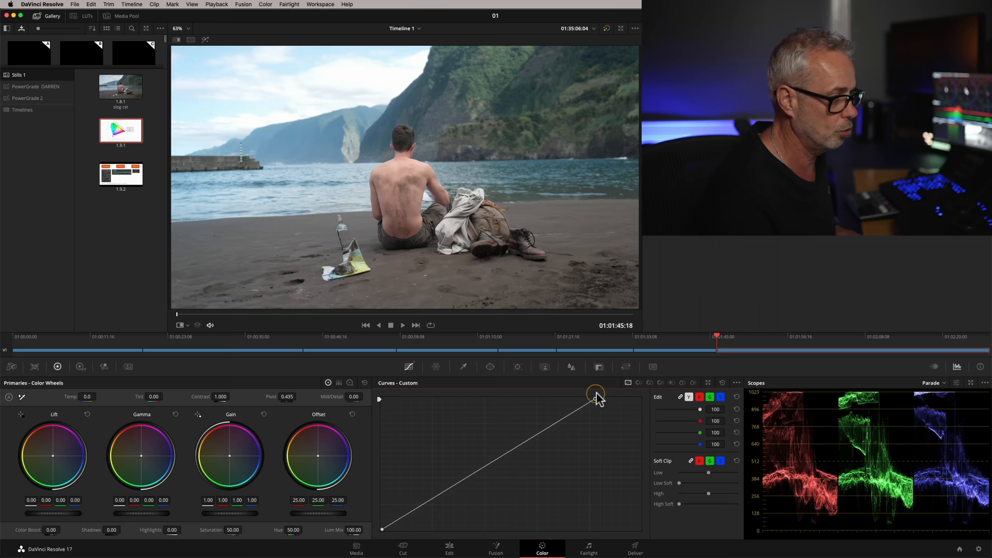
# Pull the top point of the Custom curve inward
pyautogui.moveTo(595, 393); pyautogui.dragTo(547, 392)
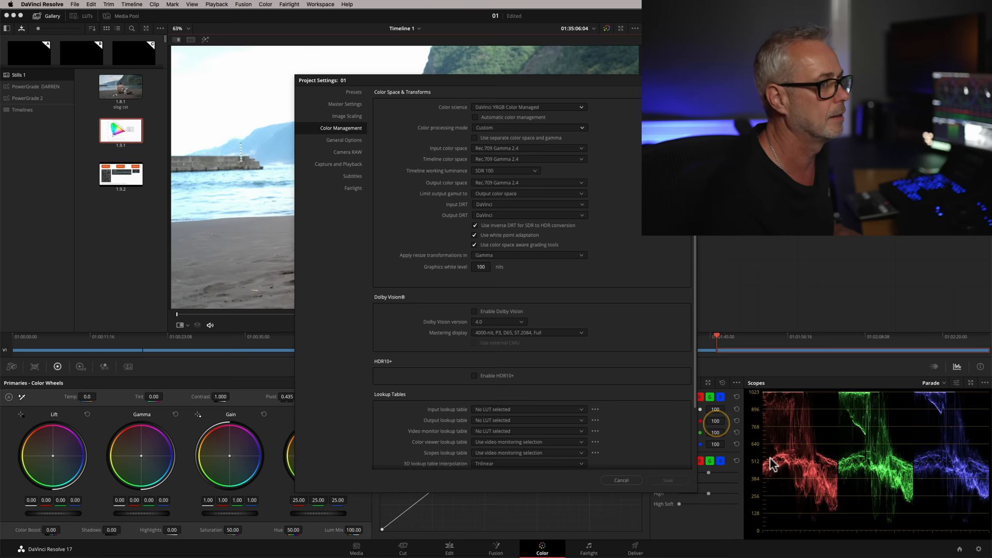
pyautogui.click(580, 159)
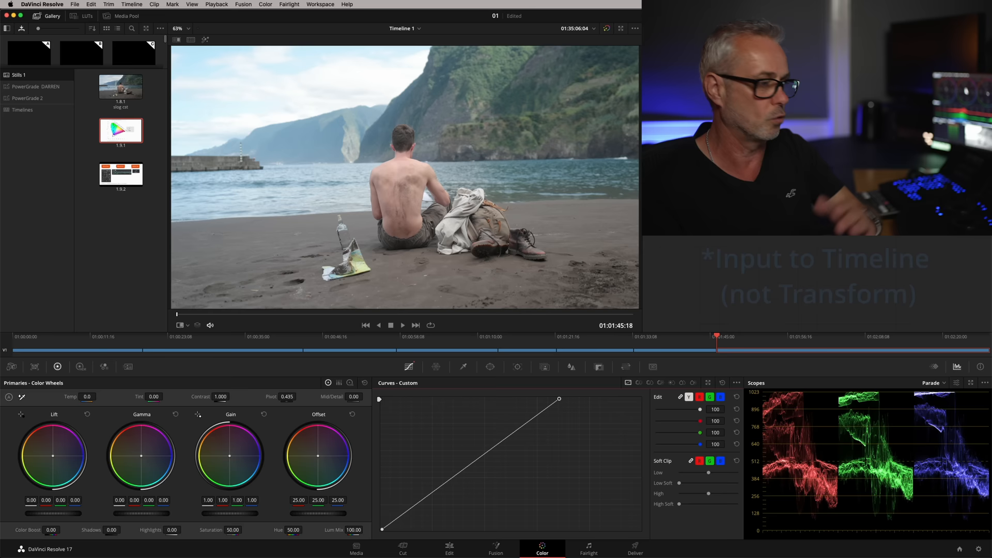
# Lower Gain to 0.94 and reset the Custom curve endpoint
pyautogui.moveTo(559, 399); pyautogui.dragTo(640, 400)
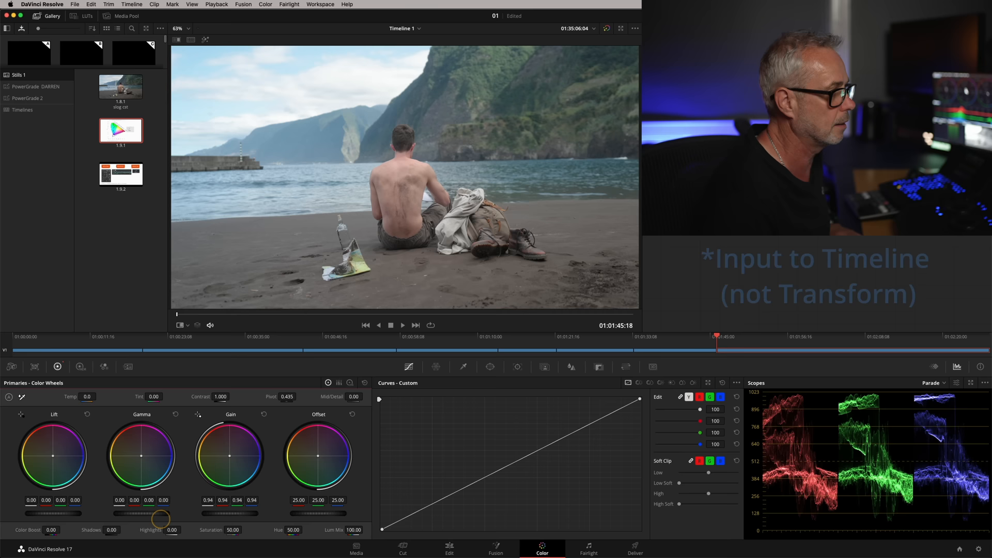
pyautogui.click(80, 367)
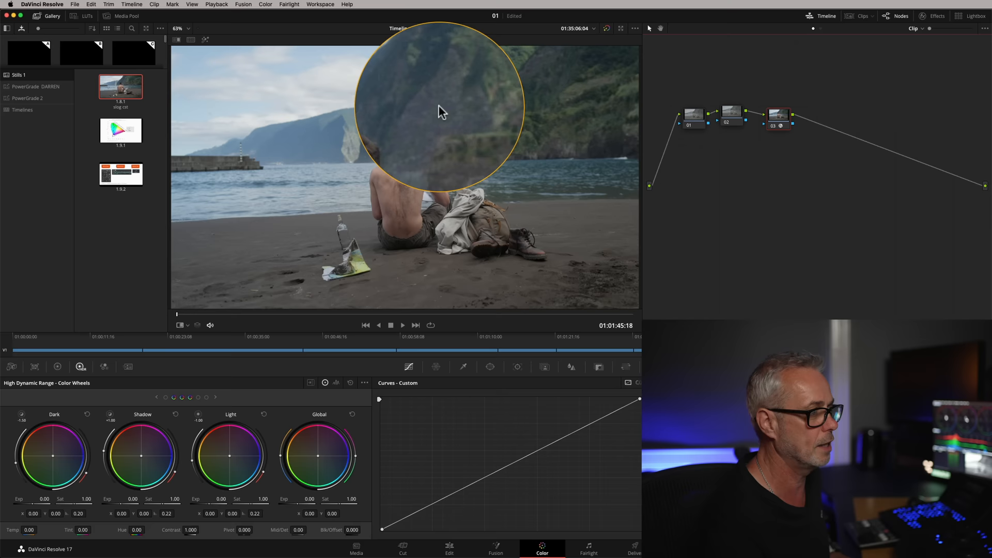
# Inspect node 03's Sony S-Log3 to Rec.709 transform, then open Project Settings
pyautogui.click(936, 16)
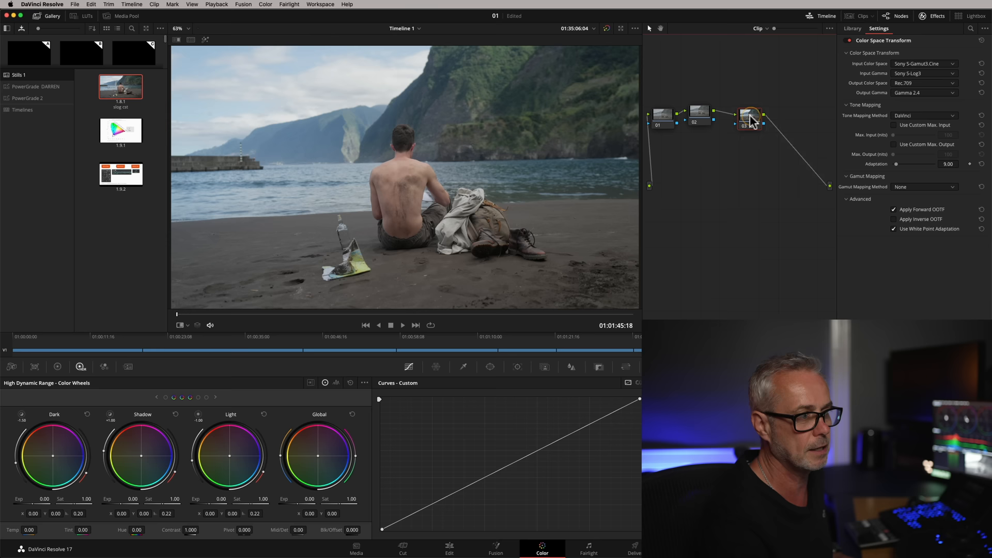
pyautogui.click(851, 29)
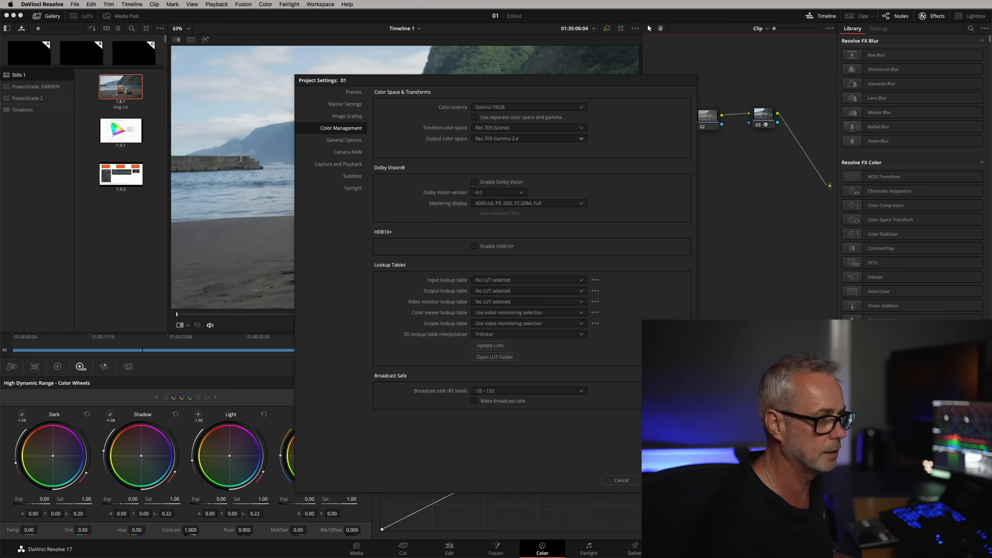
# Cancel Project Settings without applying changes
pyautogui.click(621, 480)
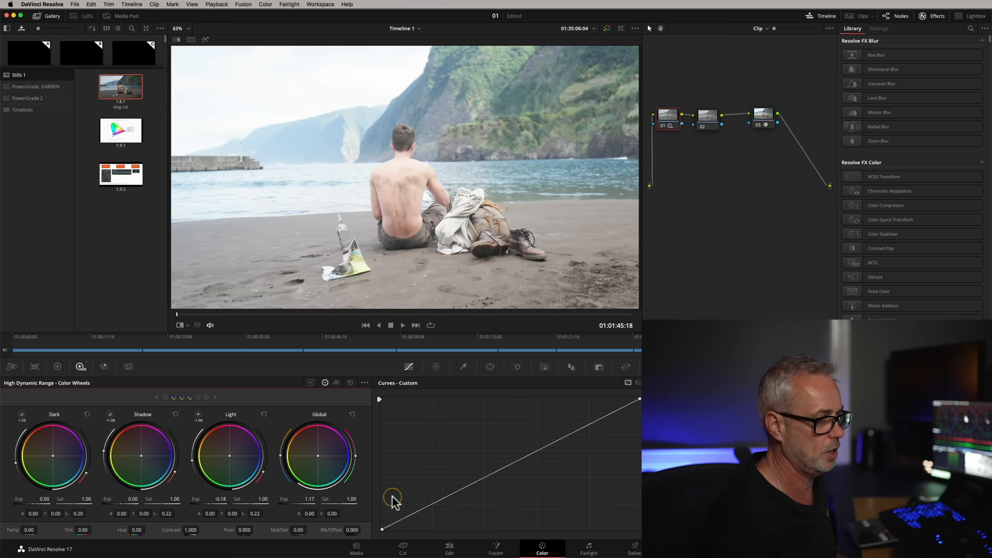
# Reopen the project colour management settings and pick a different timeline colour space
pyautogui.click(581, 127)
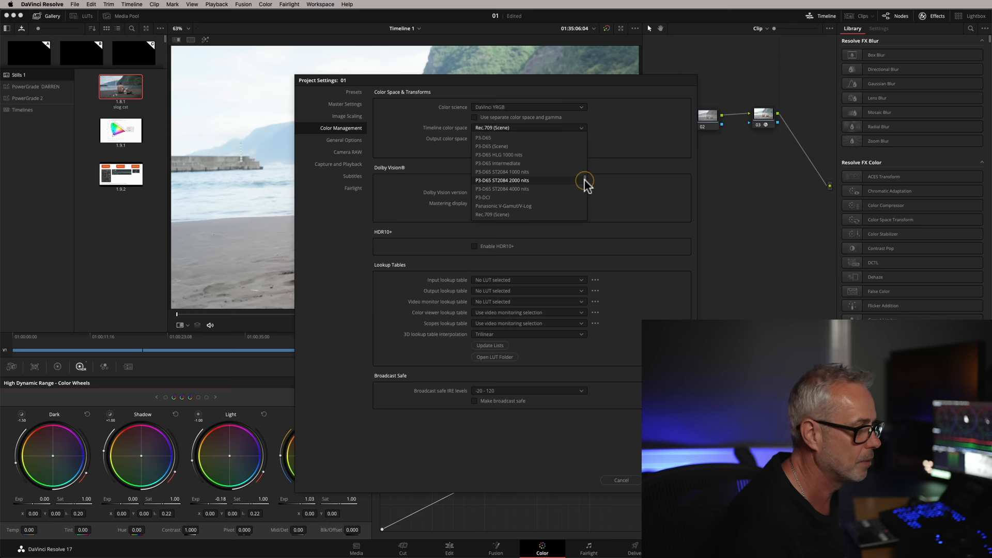
pyautogui.click(620, 479)
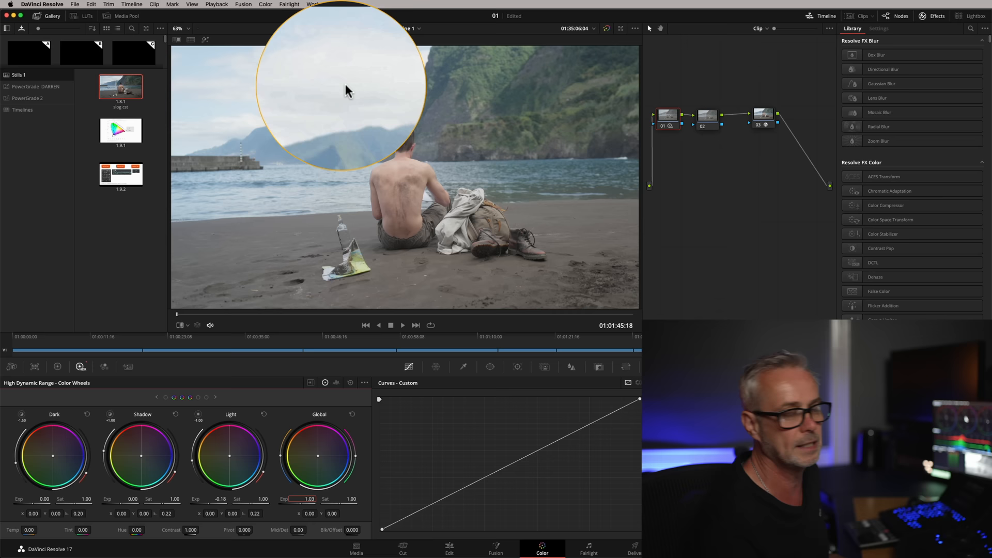